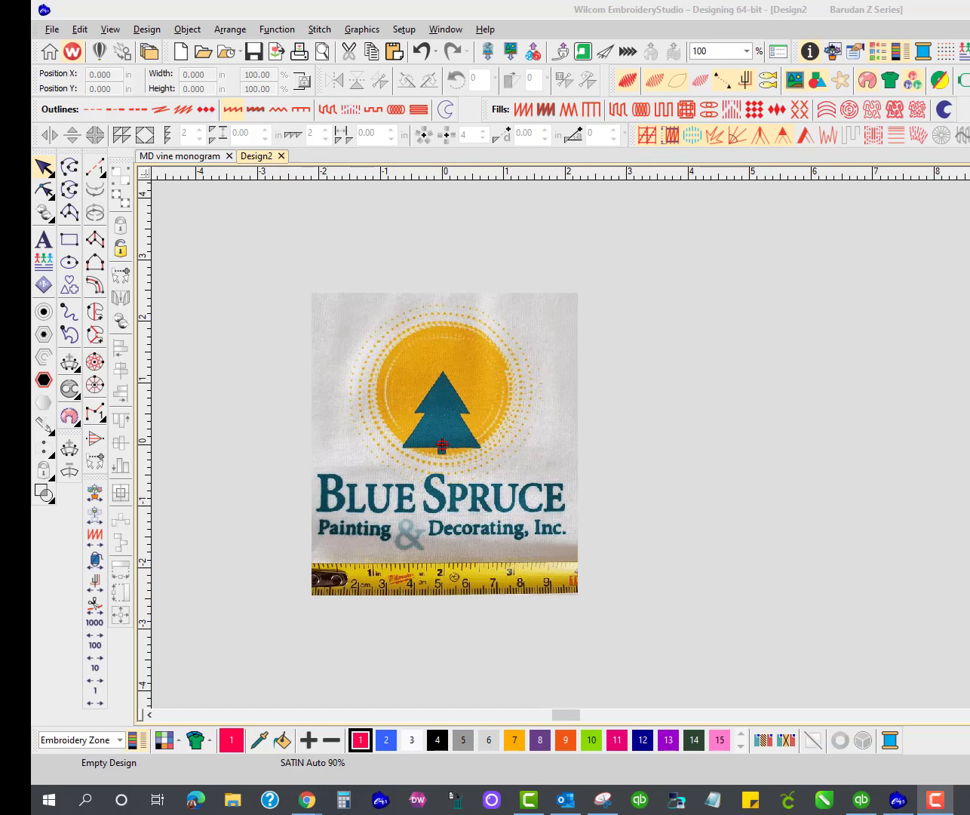
mouse_move(577, 563)
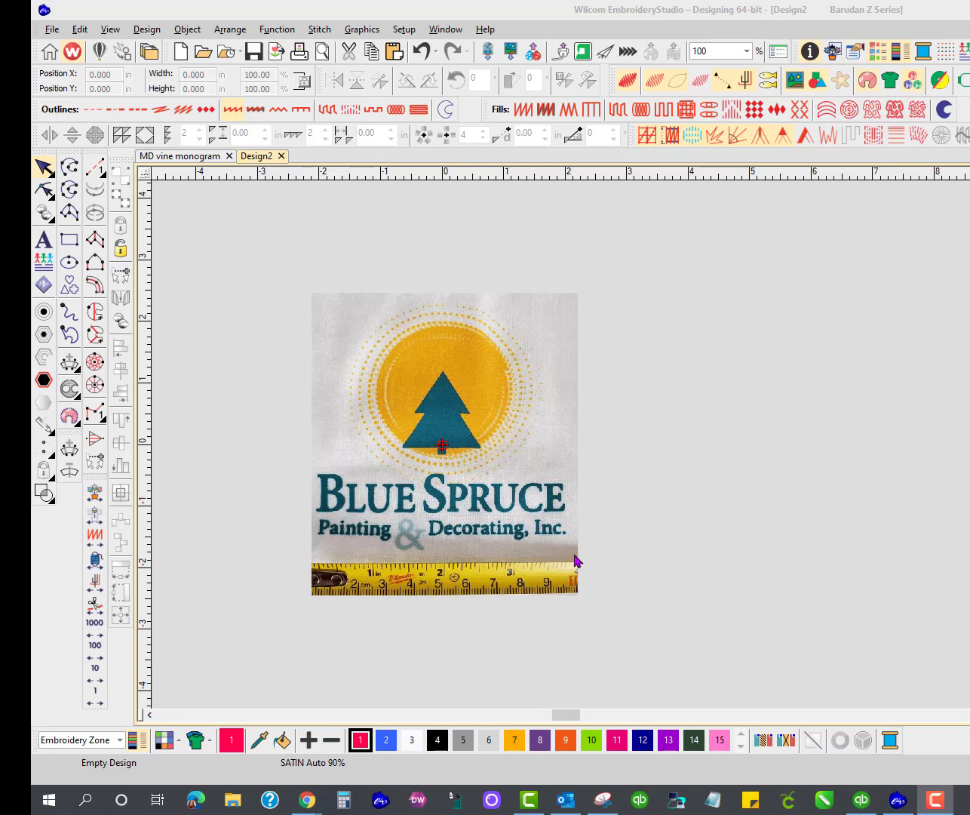
mouse_move(577, 375)
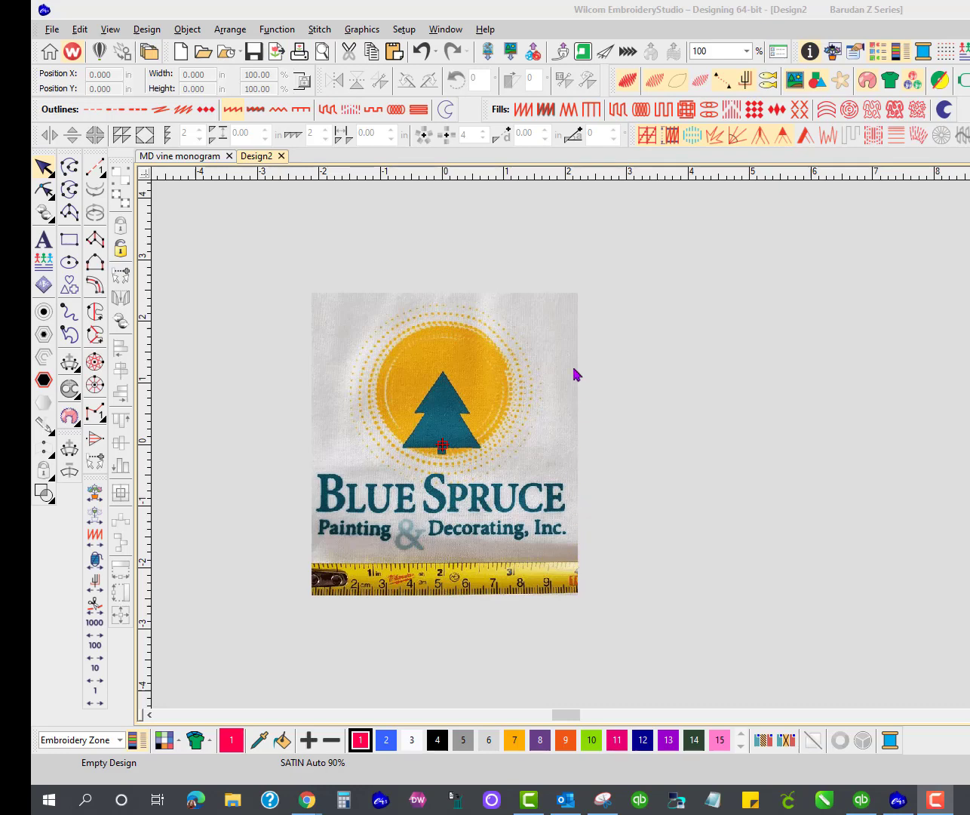
mouse_move(498, 295)
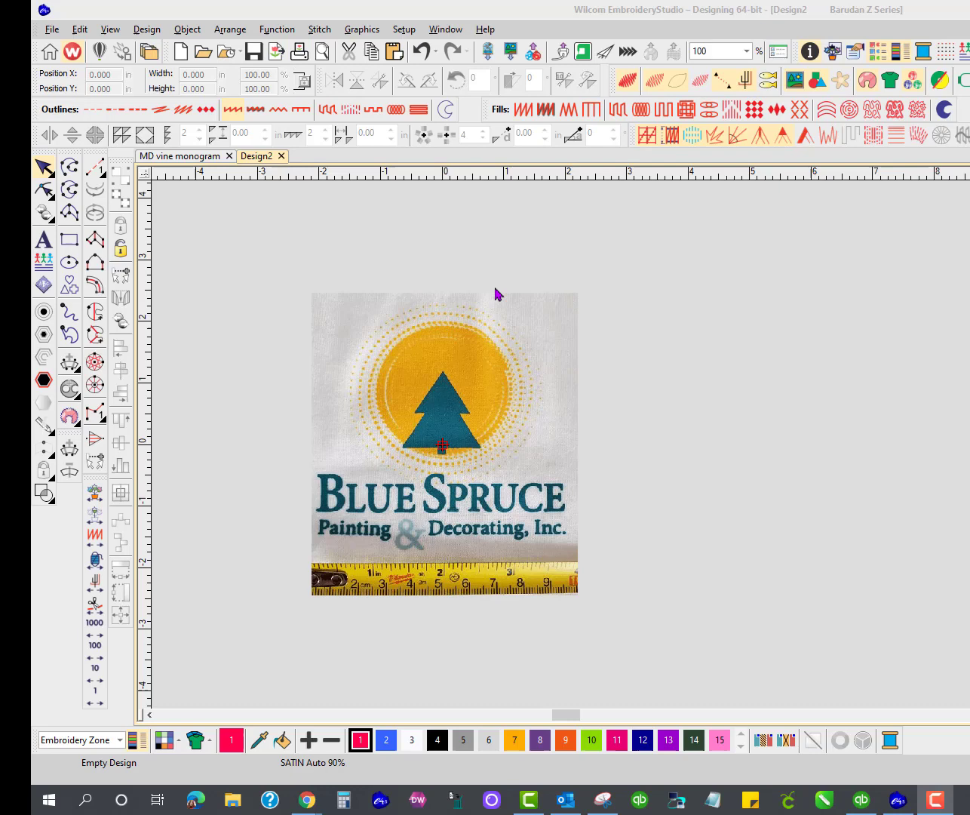
mouse_move(461, 290)
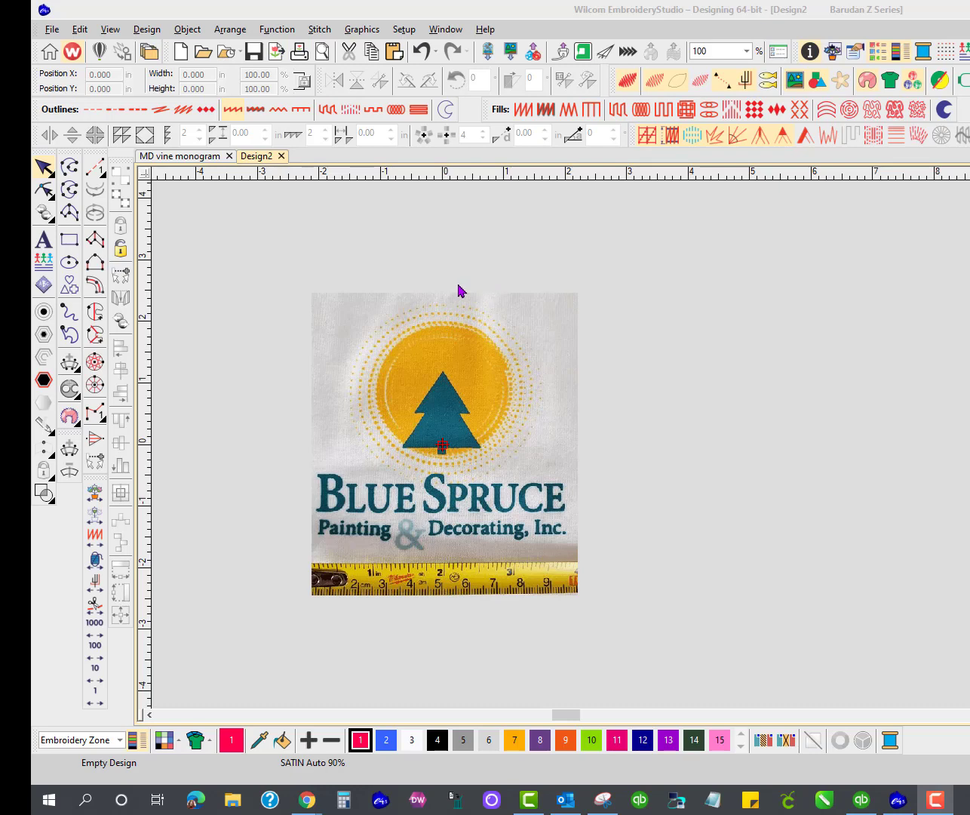
mouse_move(528, 335)
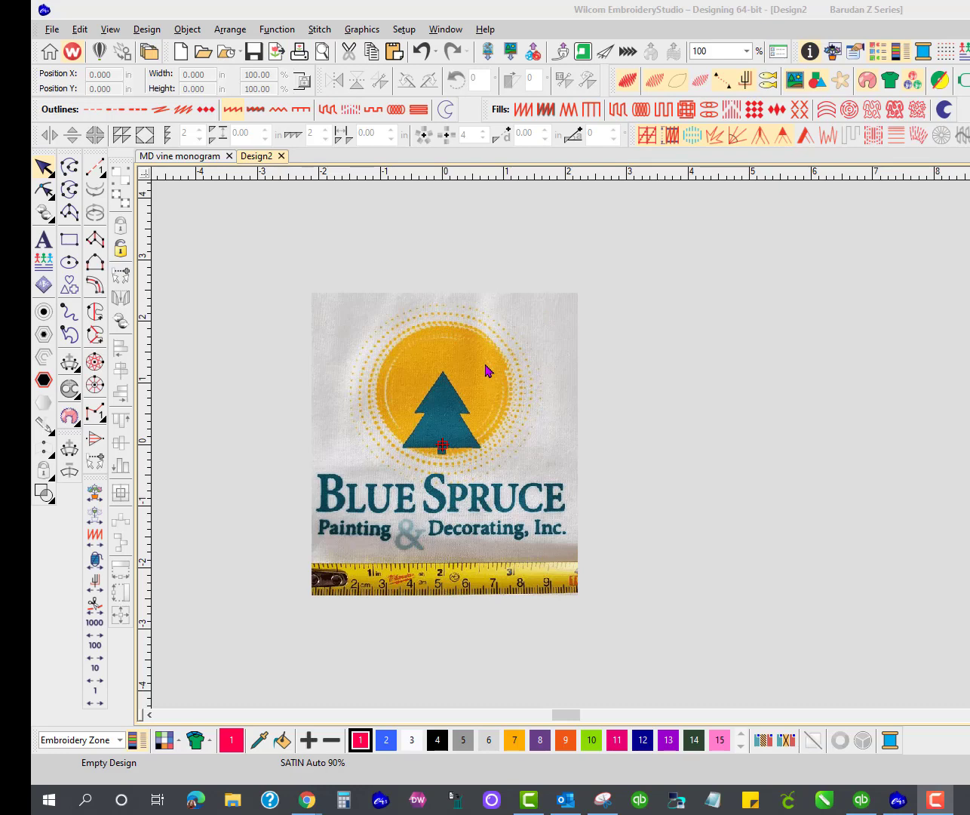
mouse_move(551, 307)
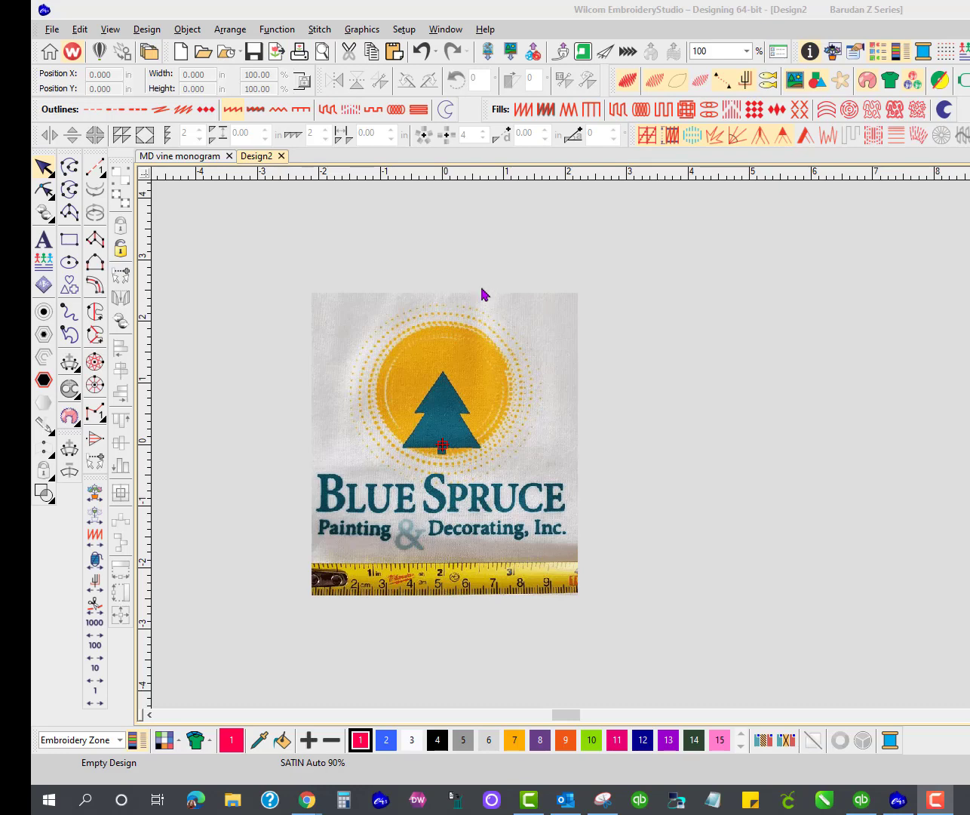
mouse_move(69, 240)
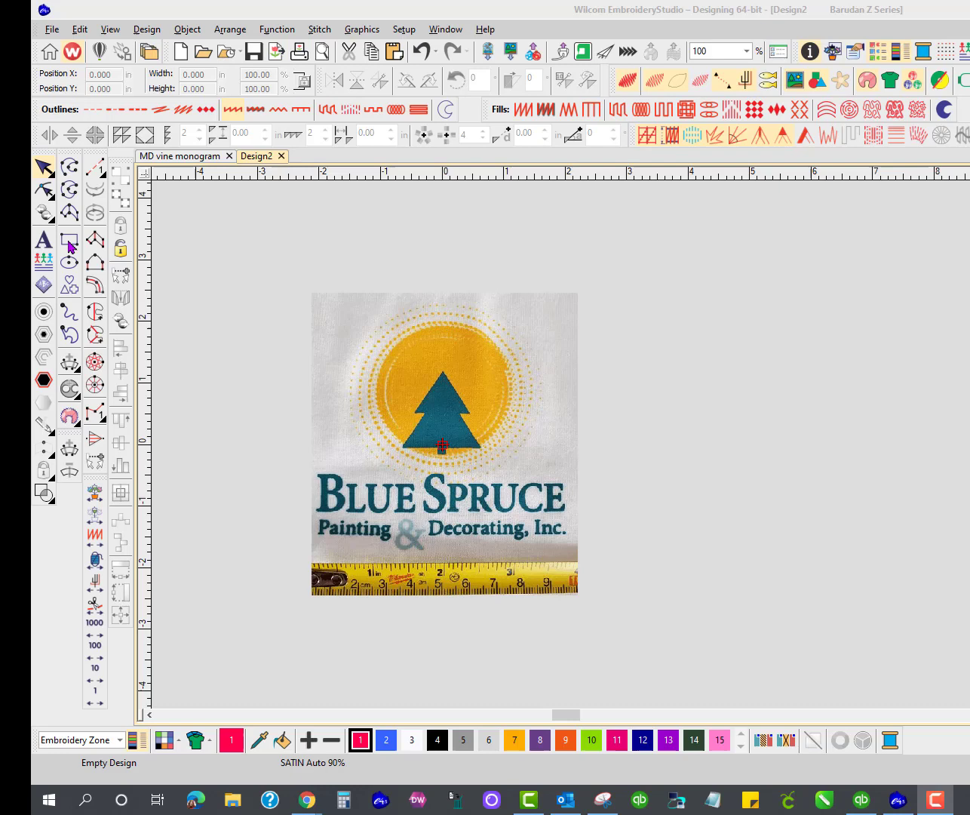
Draw a satin rectangle border around the logo in embroidery mode
left_click(69, 237)
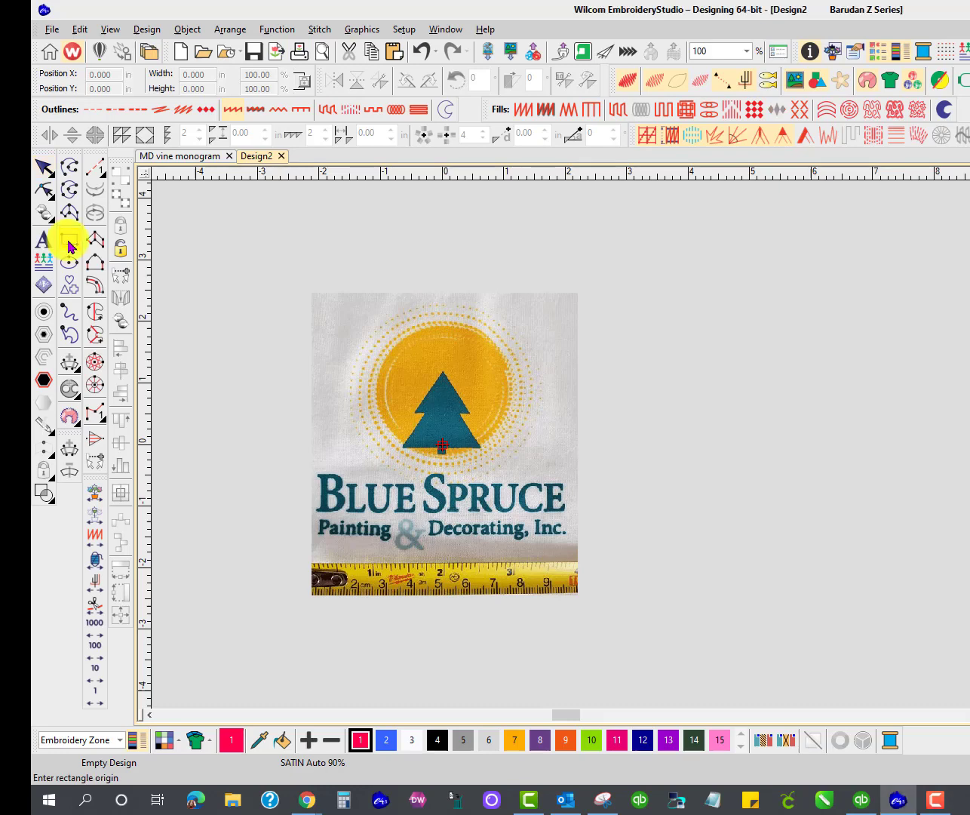
mouse_move(242, 109)
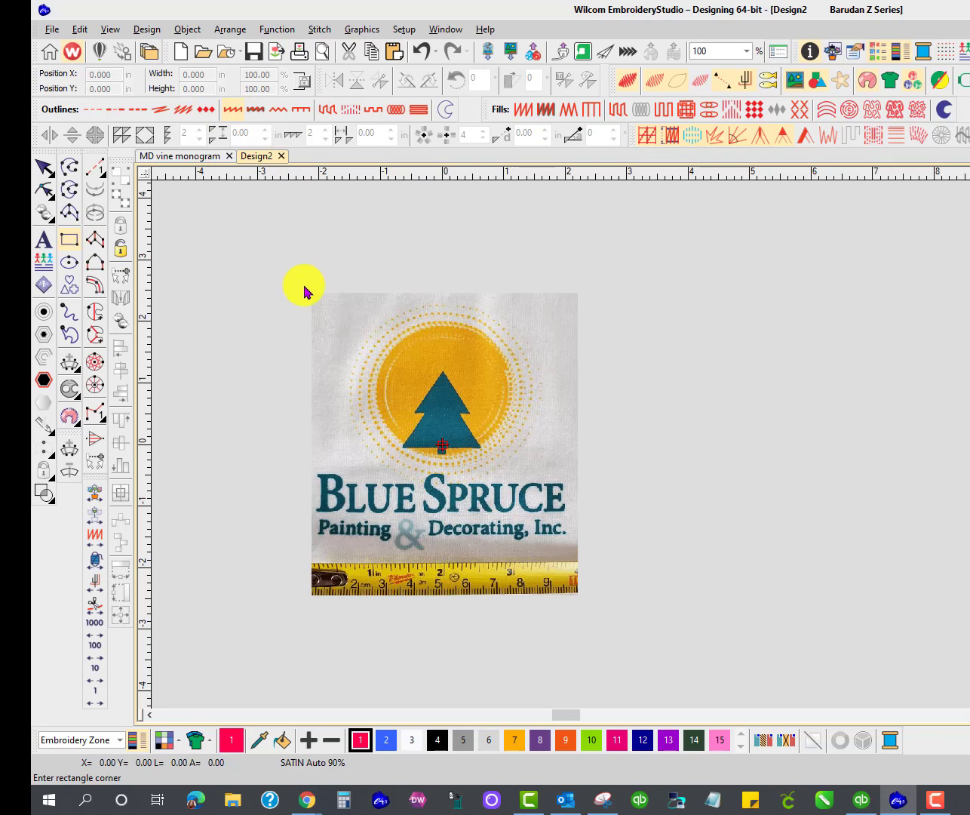
left_click_drag(305, 285, 592, 559)
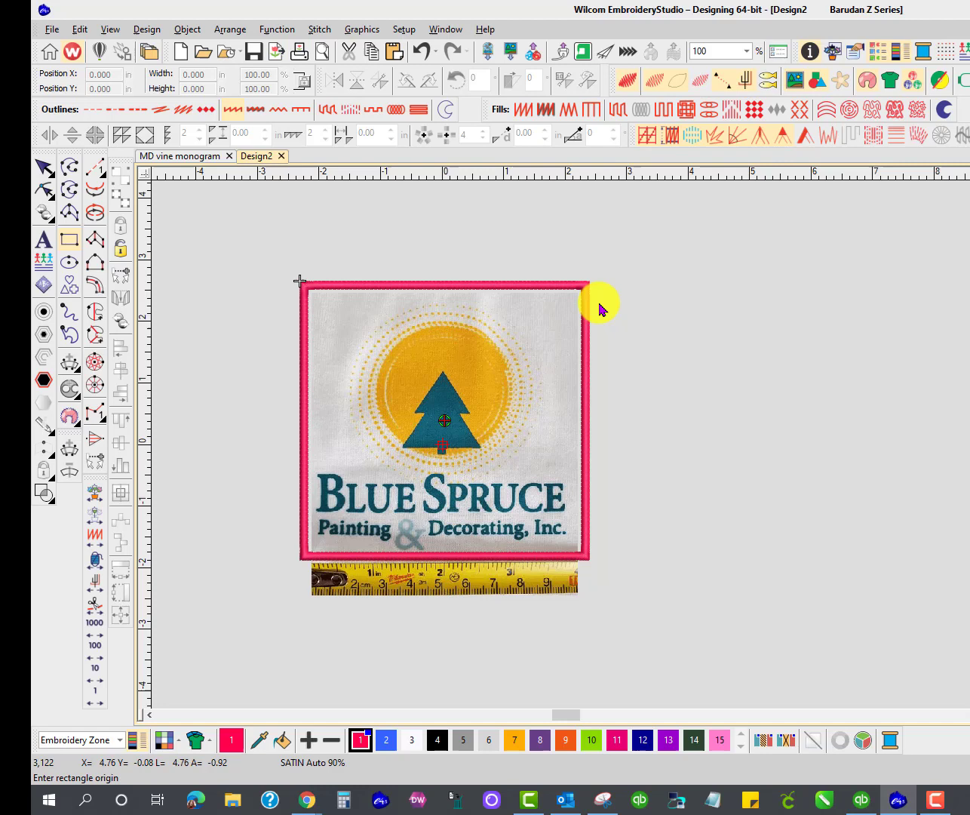
mouse_move(600, 305)
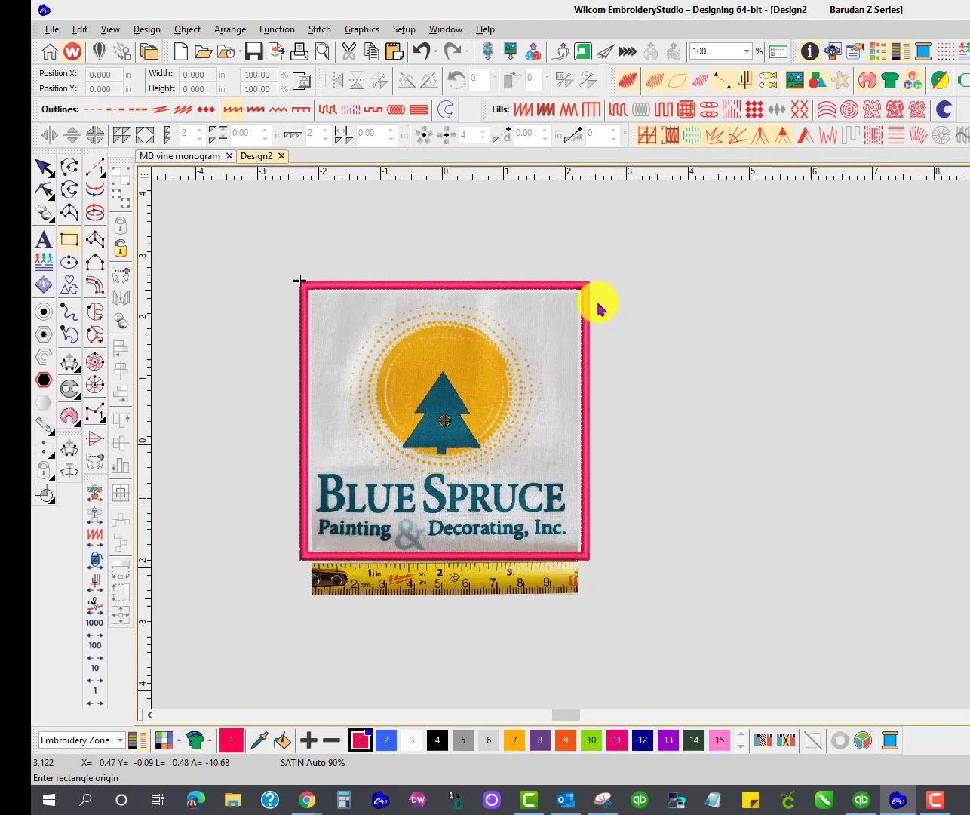
mouse_move(44, 171)
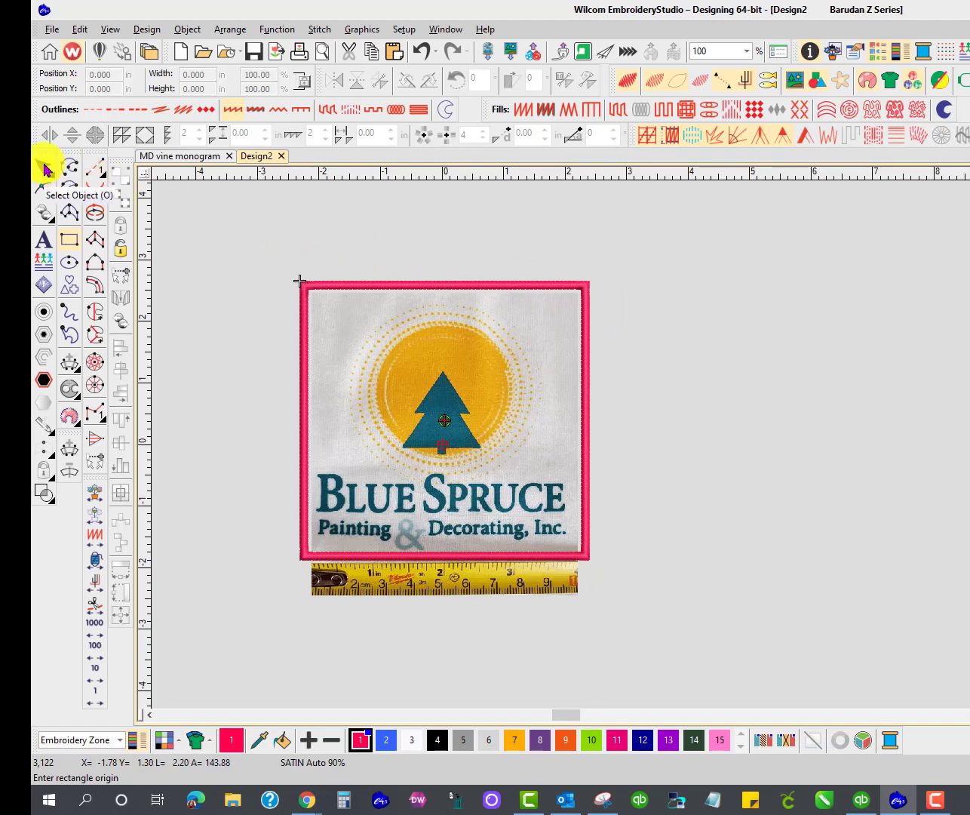
left_click(542, 296)
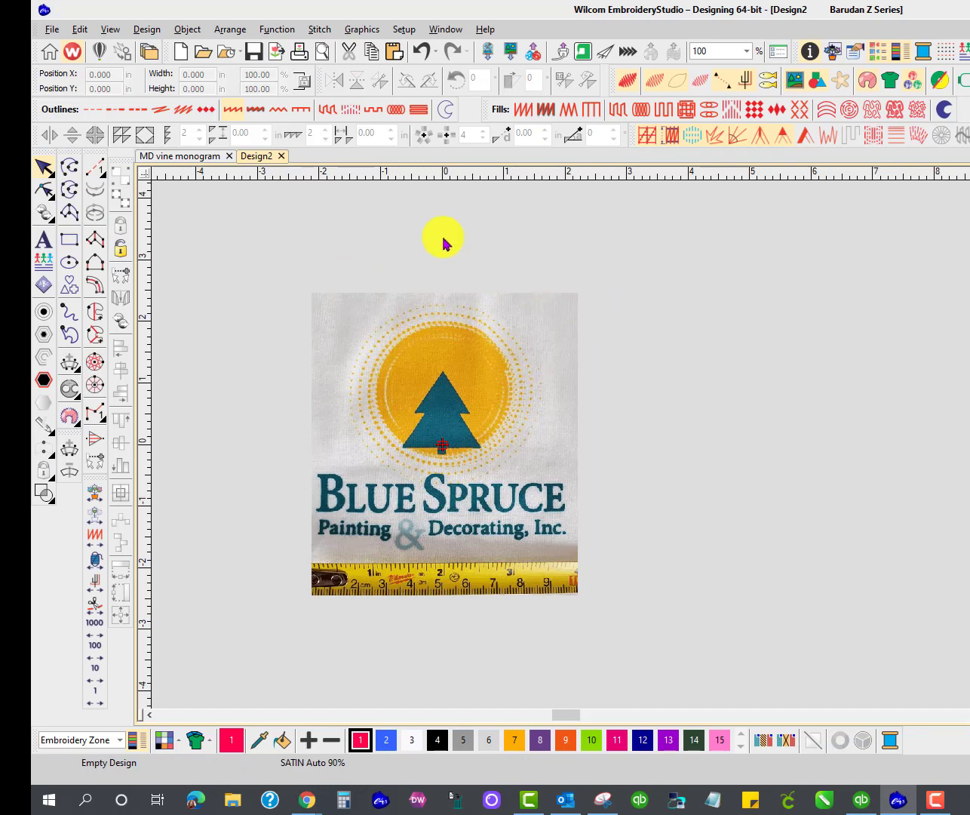
mouse_move(99, 55)
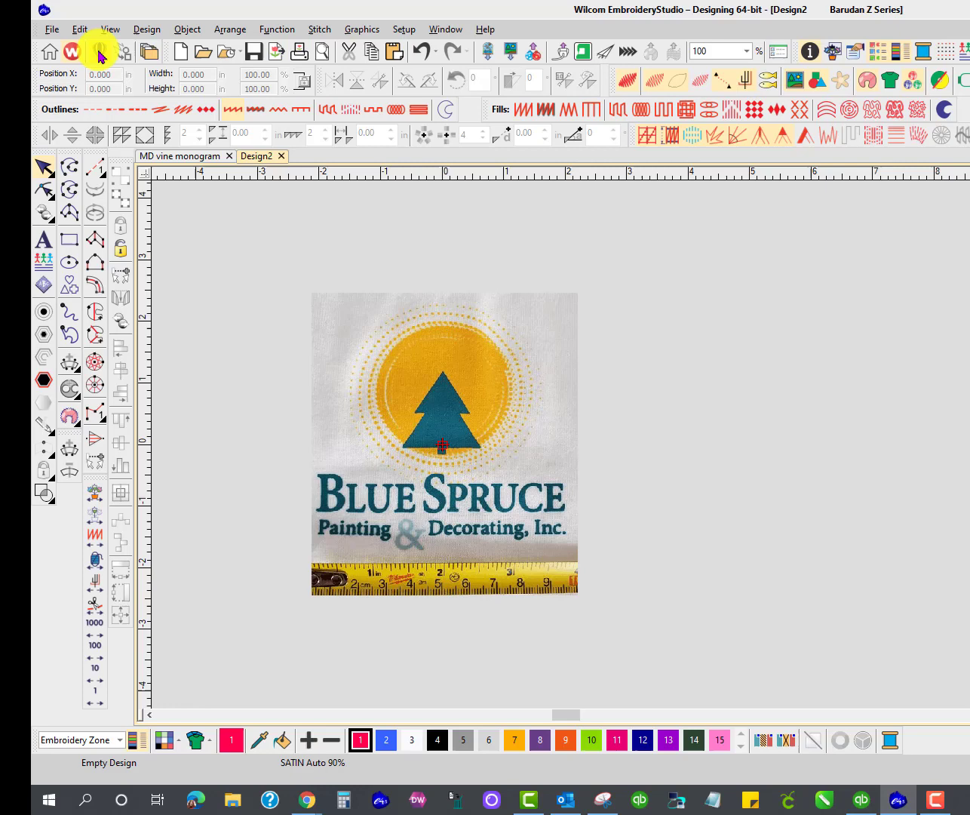
In CorelDRAW graphics mode, draw a rectangle framing the logo and lettering
left_click(97, 52)
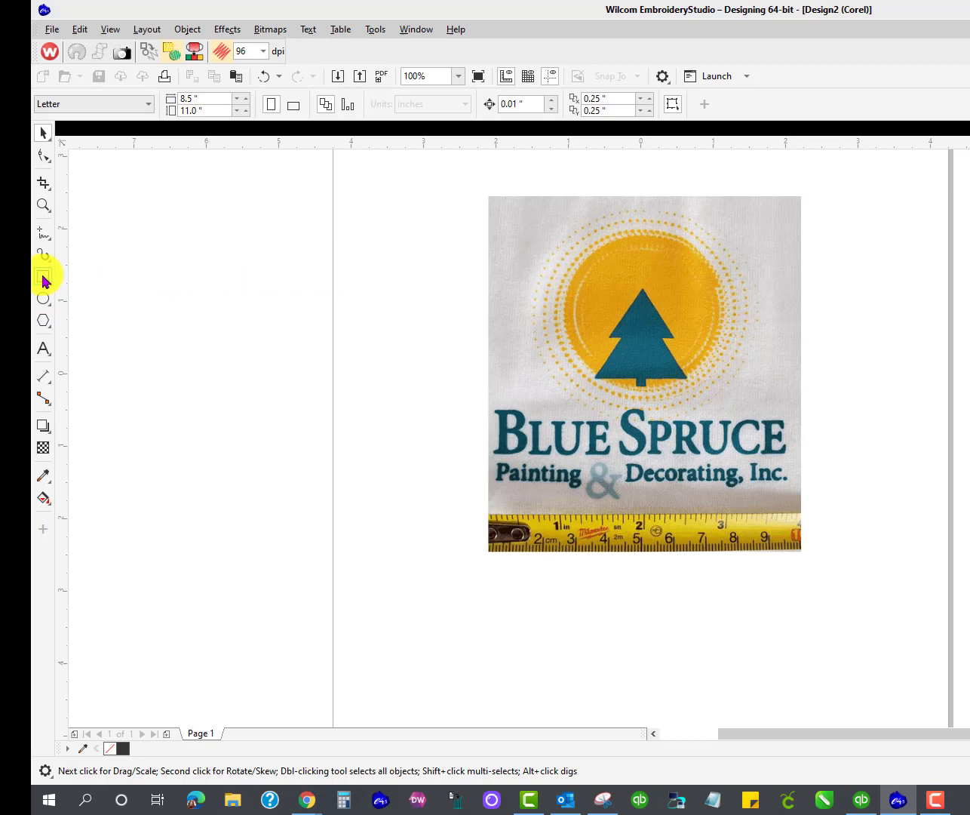
mouse_move(43, 279)
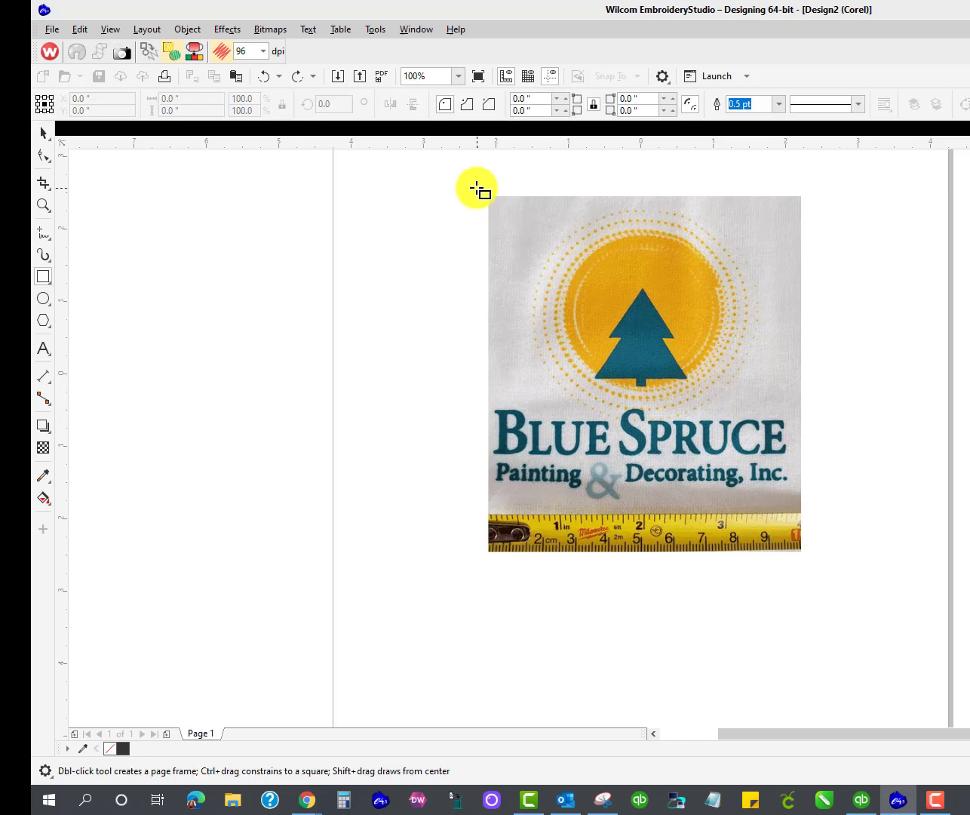
left_click_drag(477, 188, 796, 493)
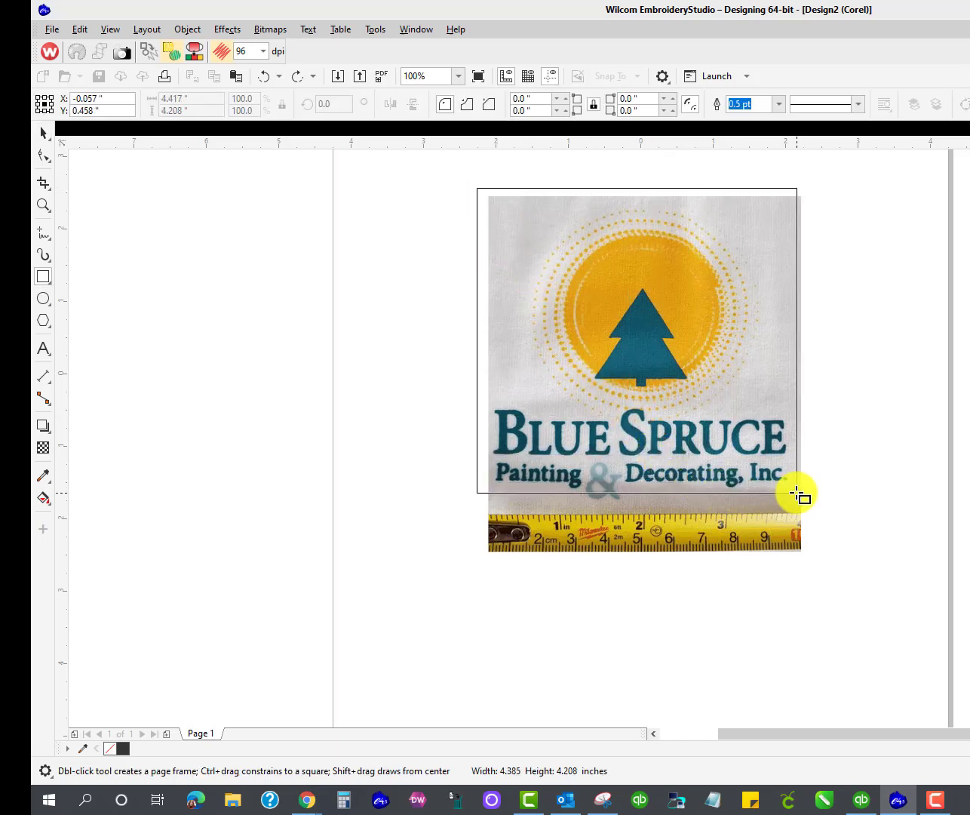
left_click_drag(797, 493, 806, 498)
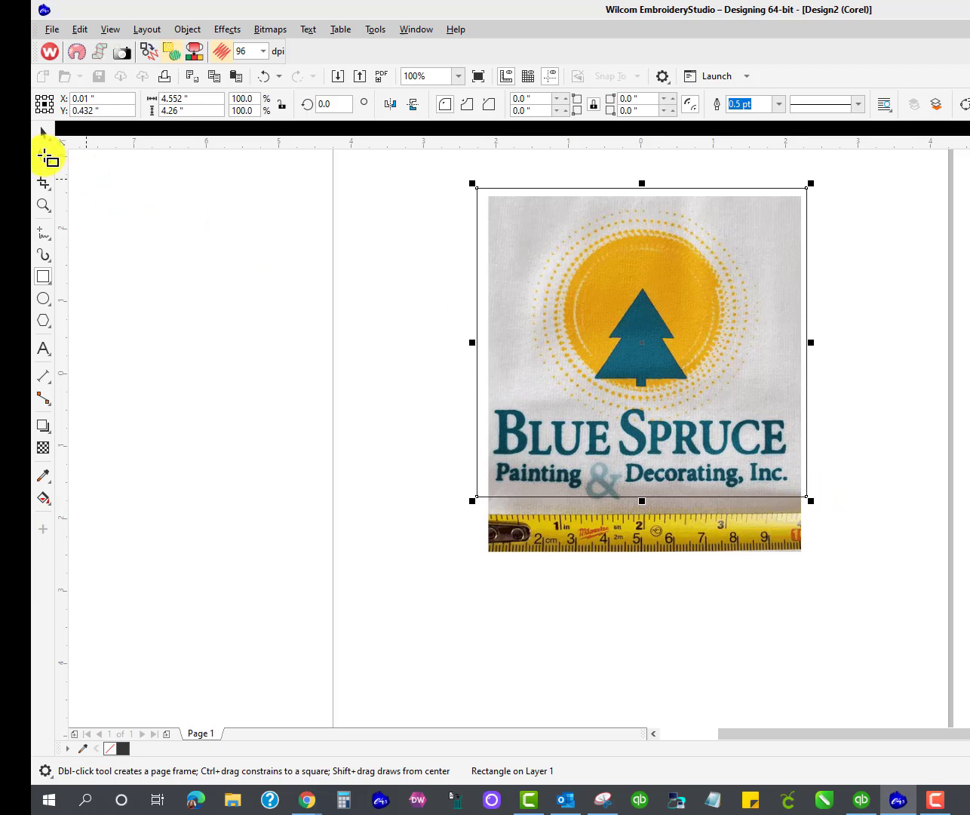
mouse_move(44, 158)
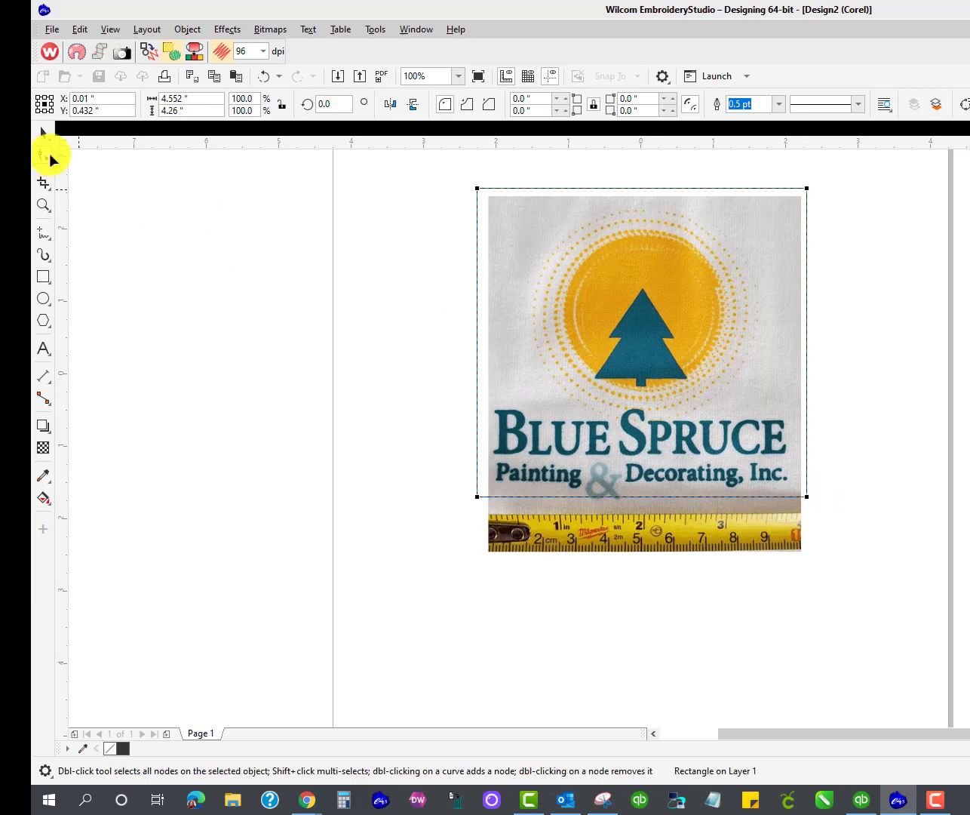
mouse_move(446, 104)
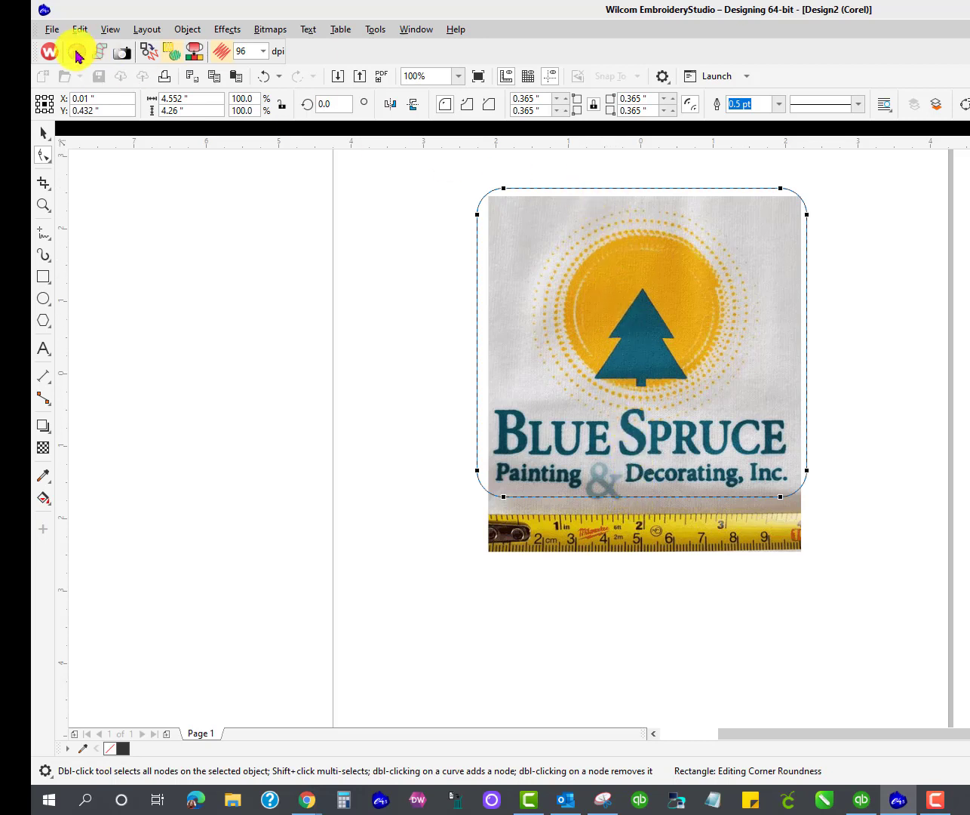
mouse_move(74, 53)
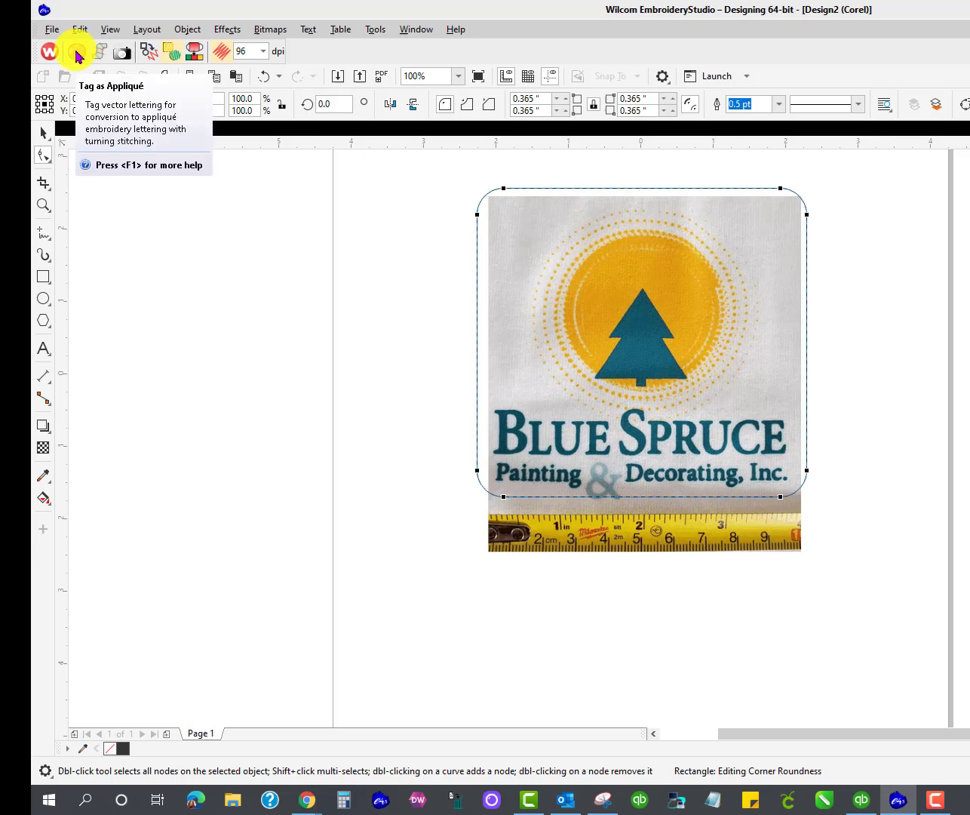
Tag the rounded rectangle as appliqué and convert it to embroidery stitches
left_click(71, 54)
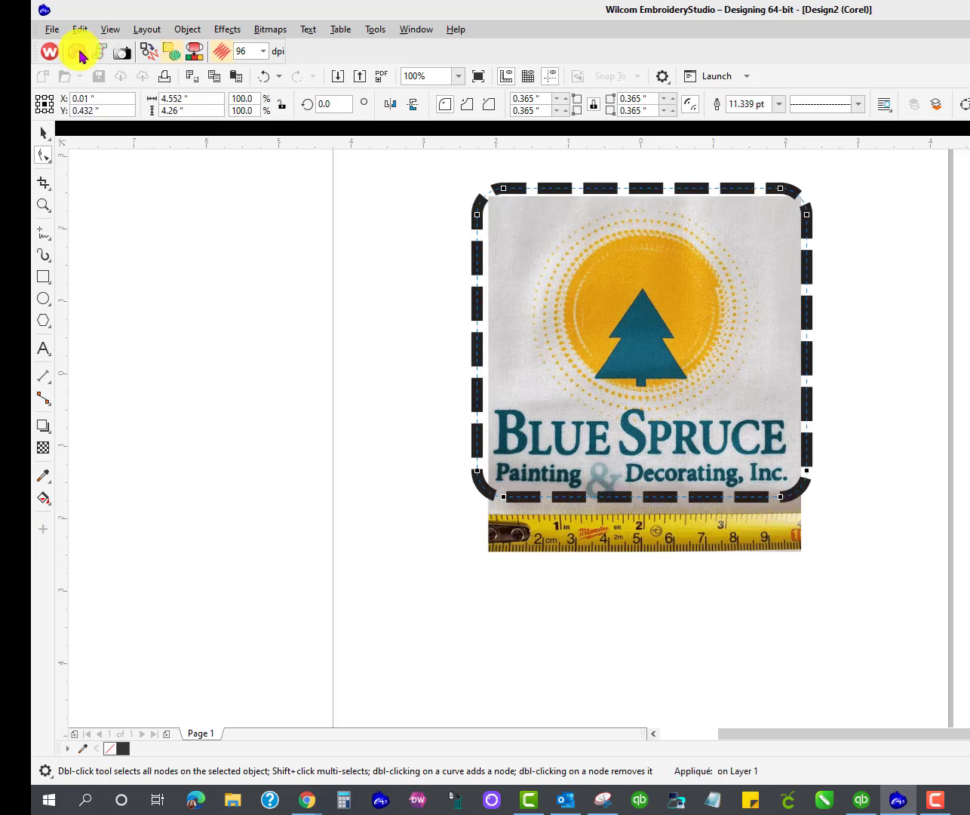
mouse_move(143, 53)
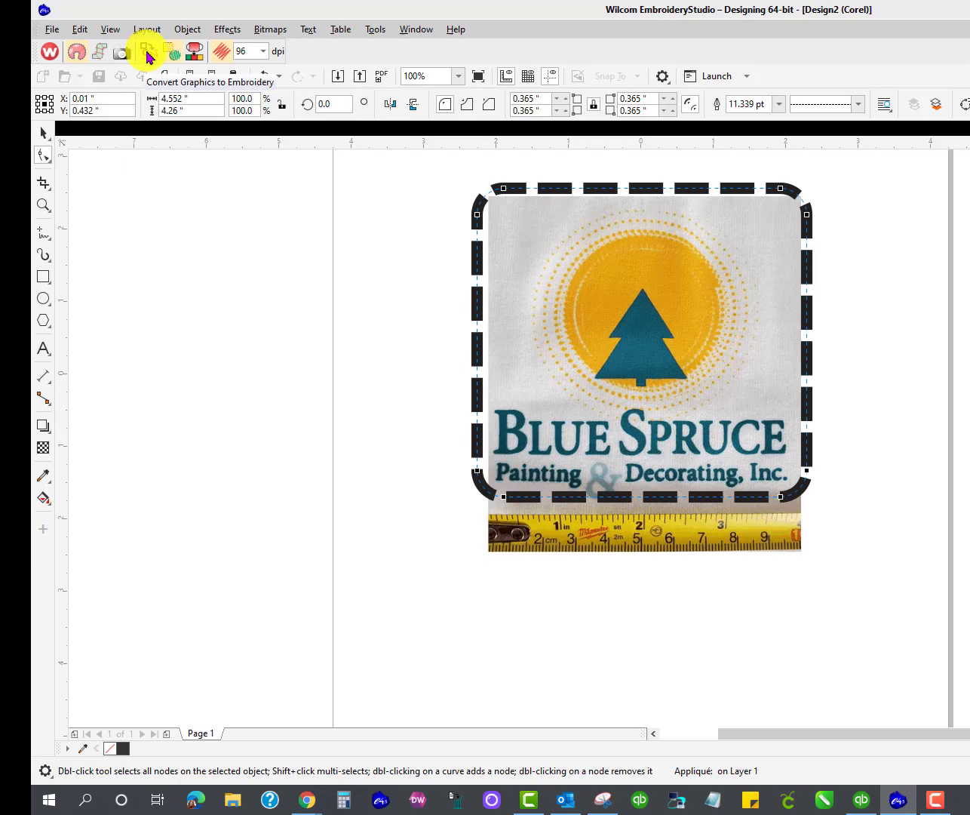
mouse_move(145, 52)
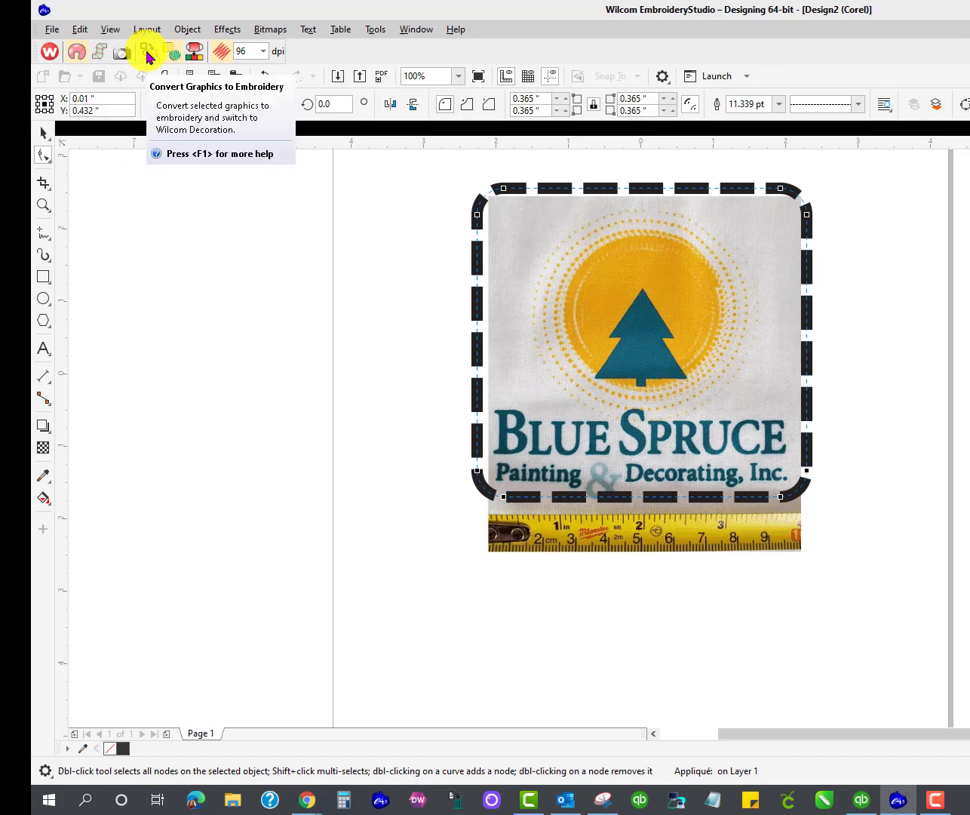
left_click(142, 51)
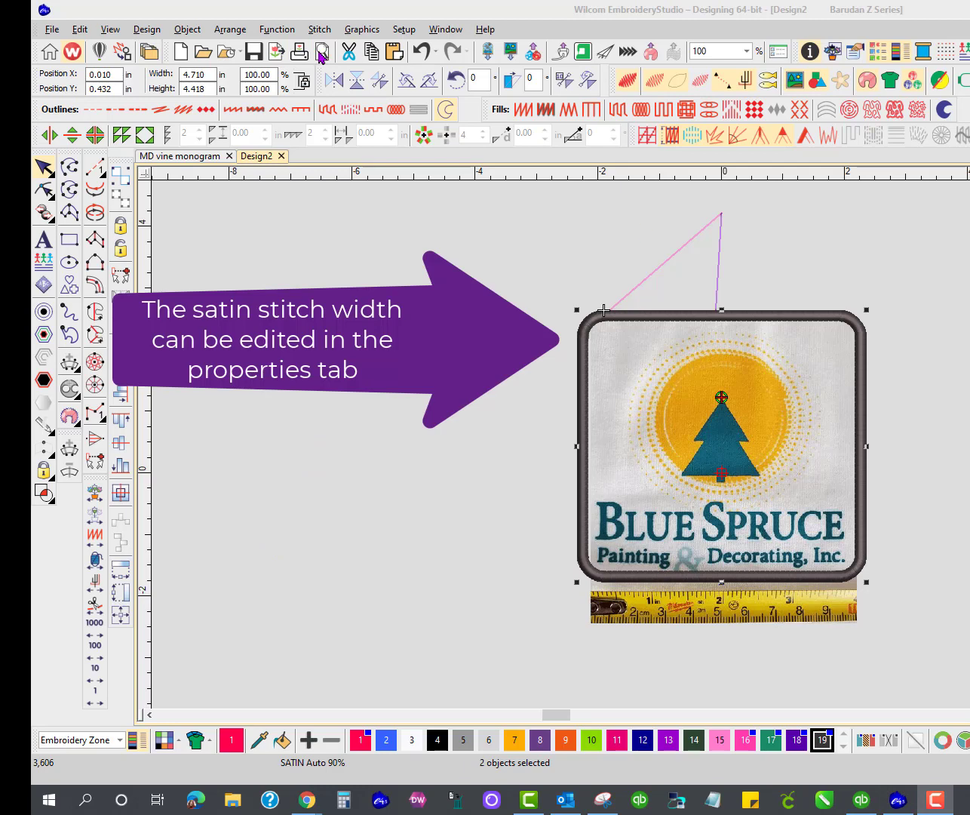
Set the print preview worksheet type to Appliqué Patterns
left_click(323, 53)
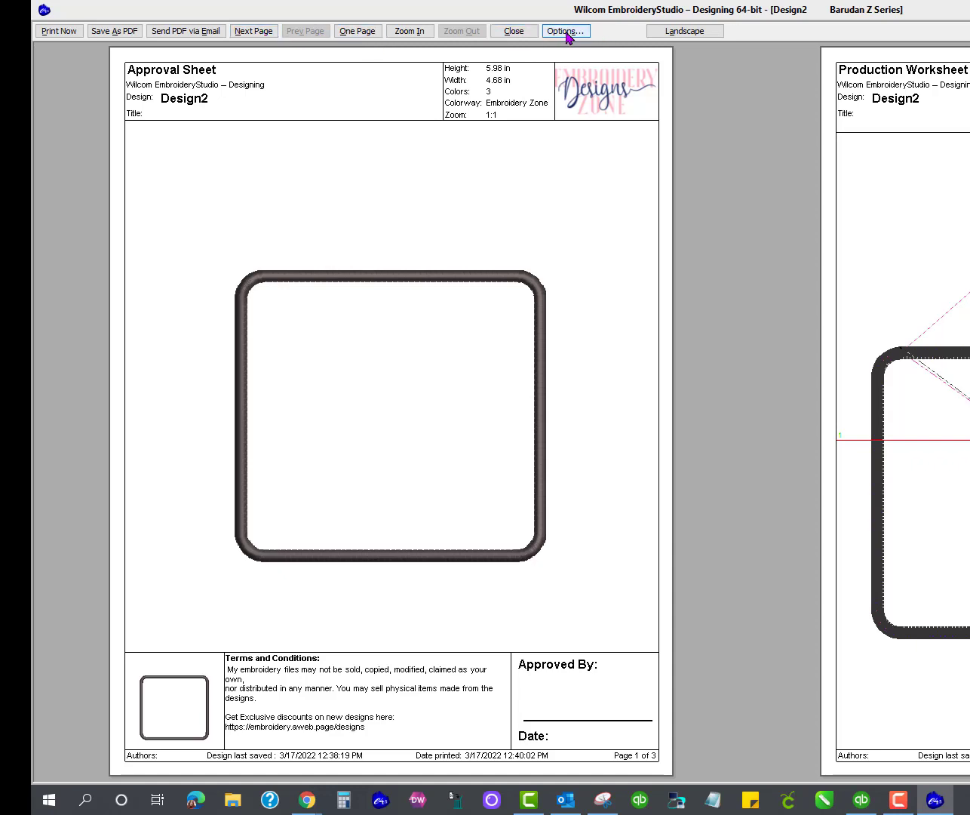
left_click(566, 30)
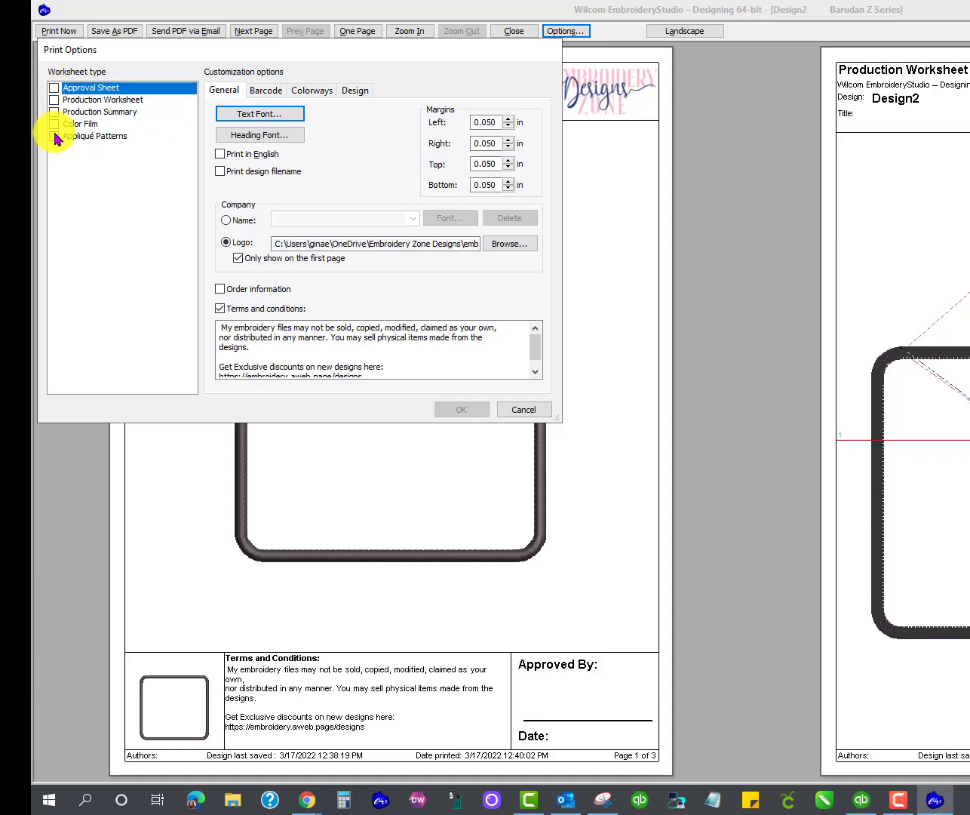
left_click(54, 135)
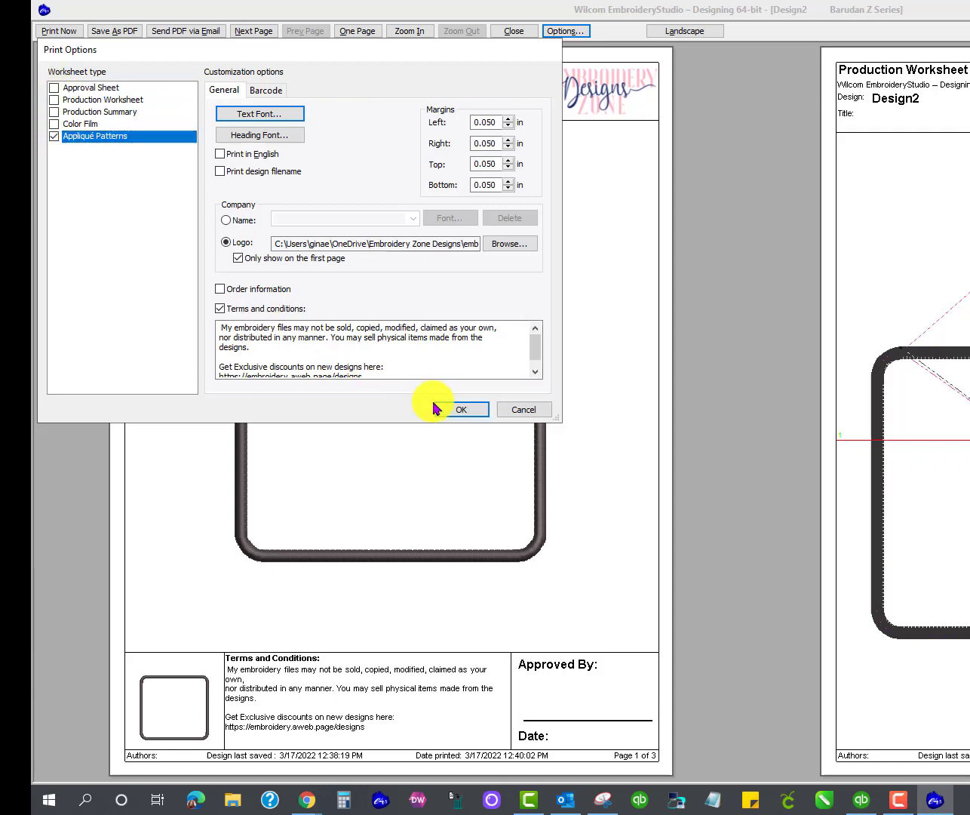
left_click(461, 409)
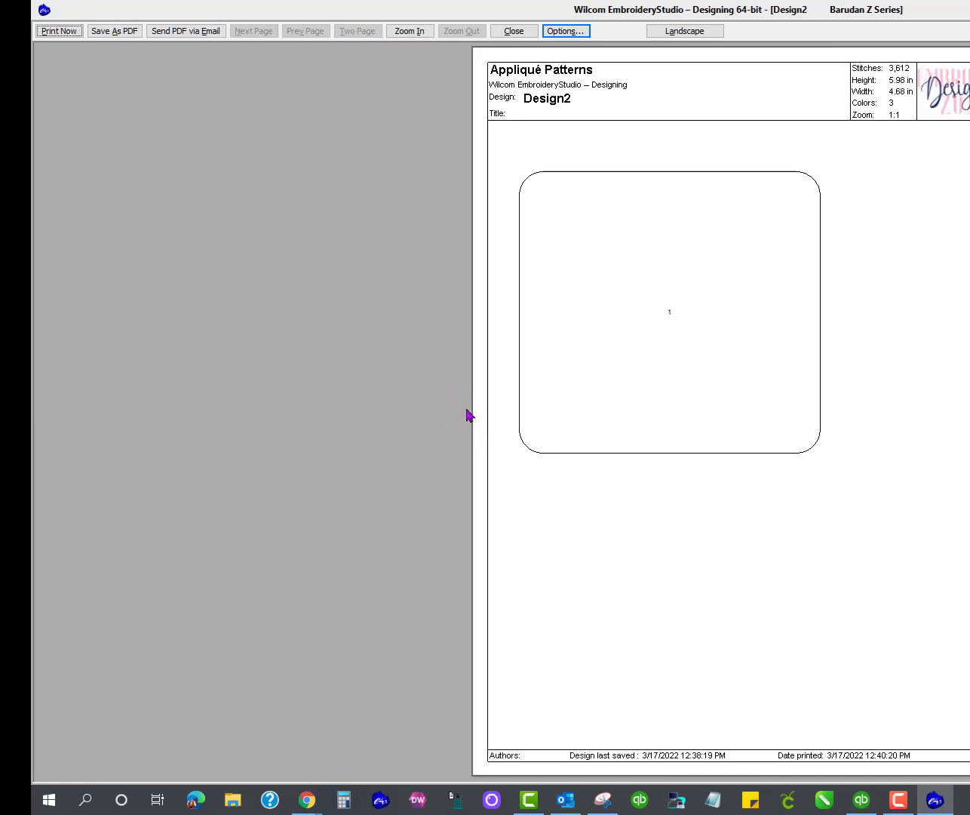
mouse_move(698, 269)
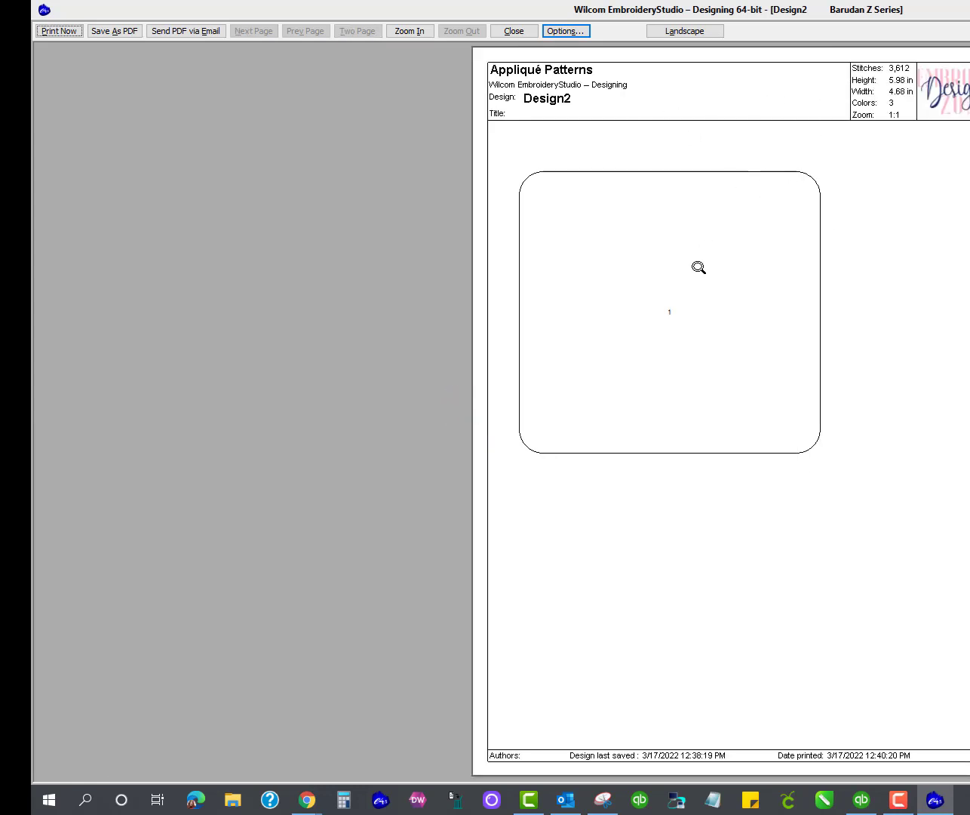
mouse_move(819, 430)
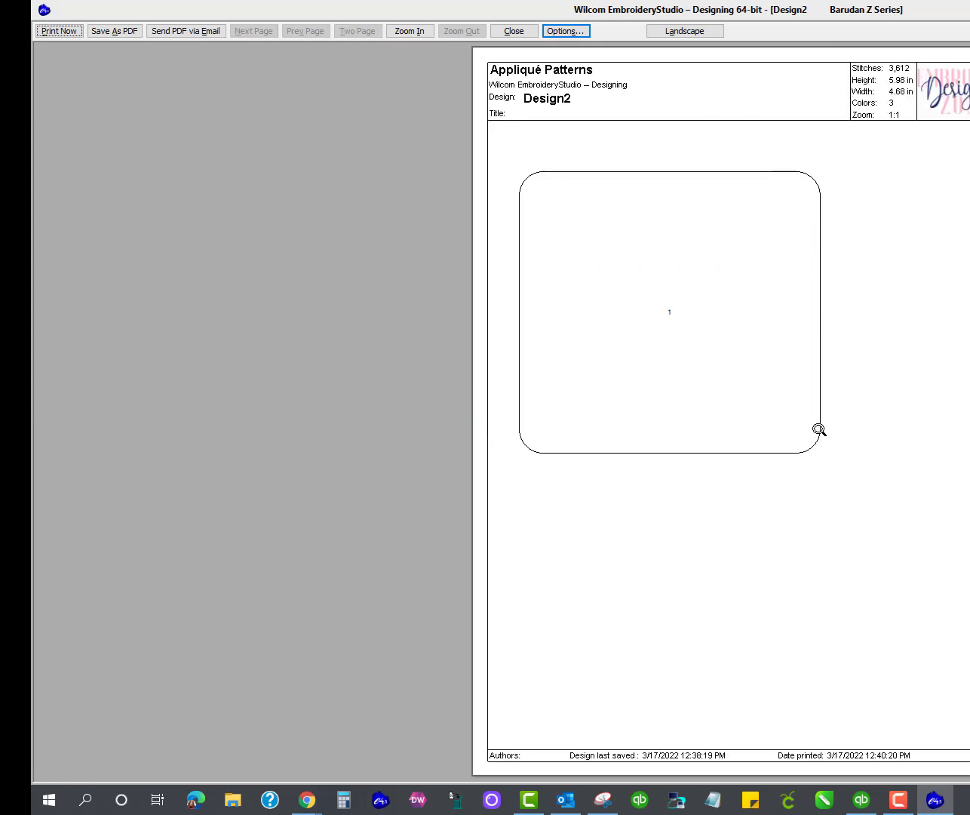
mouse_move(572, 179)
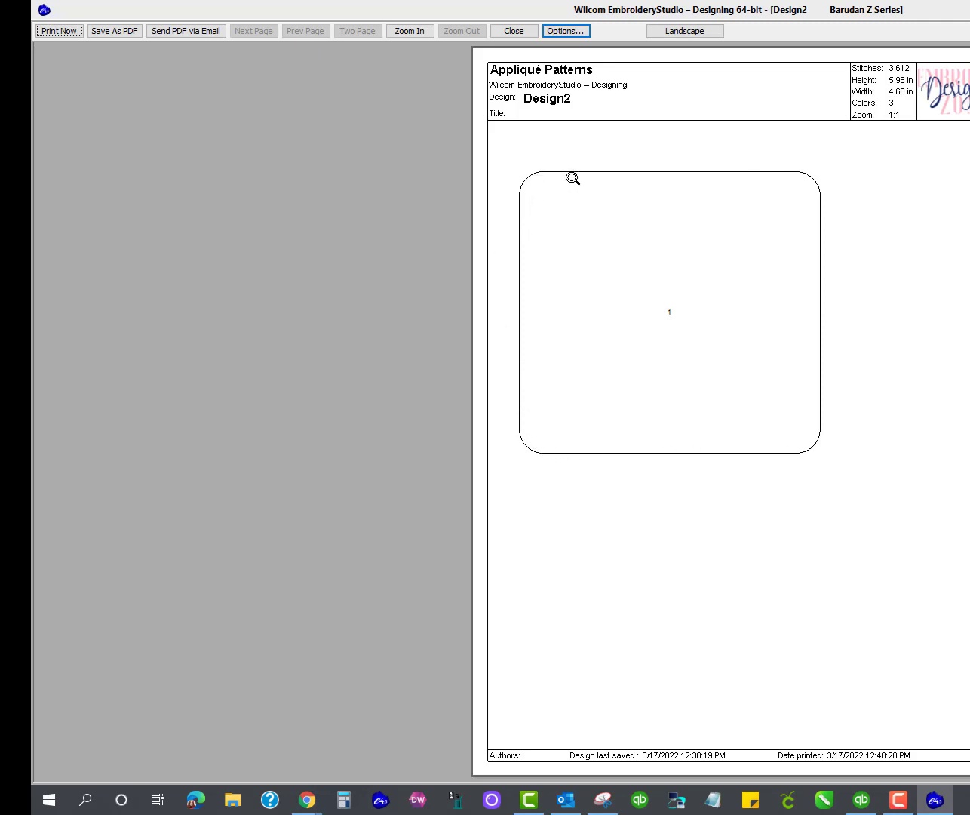
mouse_move(814, 177)
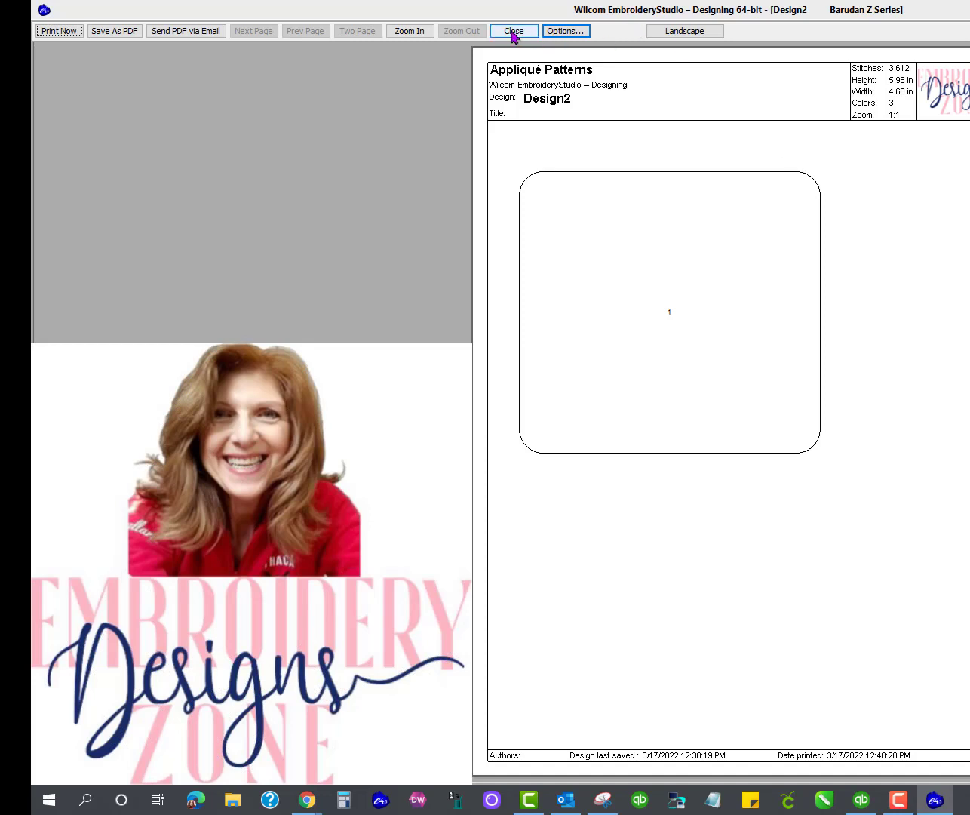
Close the appliqué pattern print preview
left_click(512, 30)
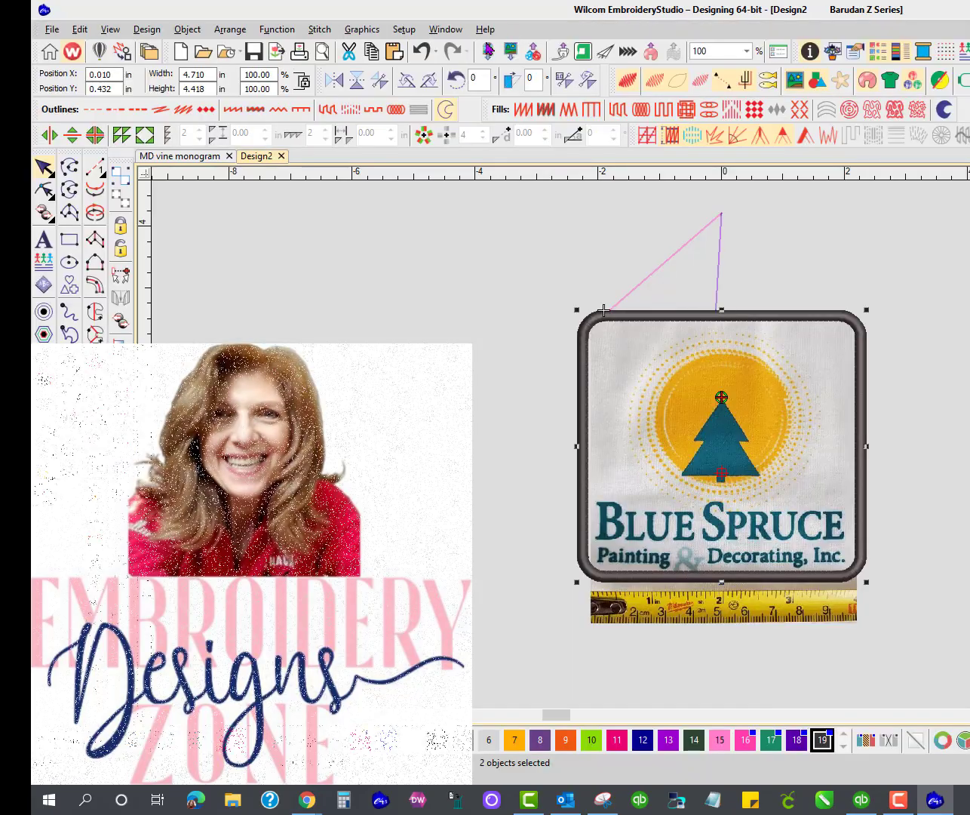